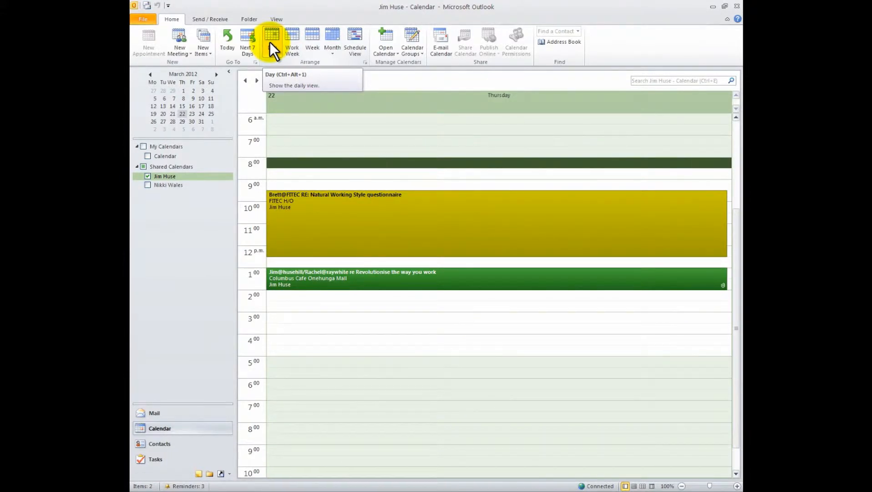
Switch the calendar to Day view, showing Thursday 22 March 2012.
left_click(272, 41)
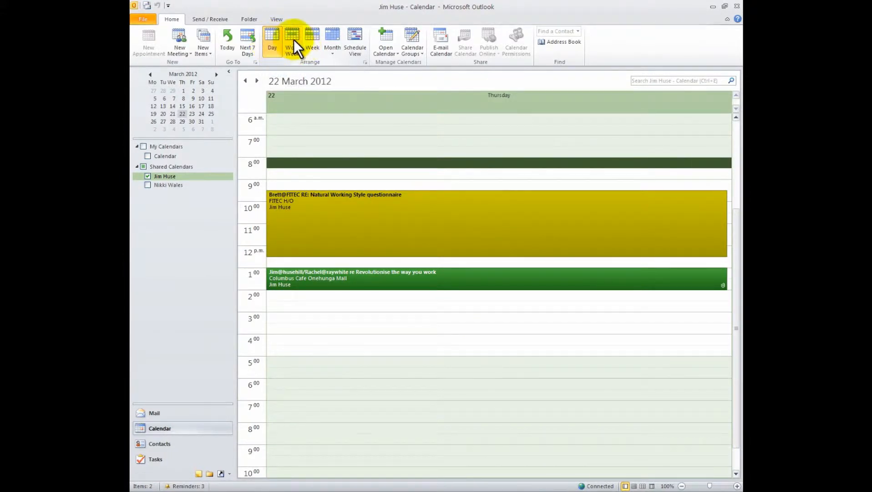
Switch to Work Week view covering Monday 19 to Friday 23 March.
left_click(291, 41)
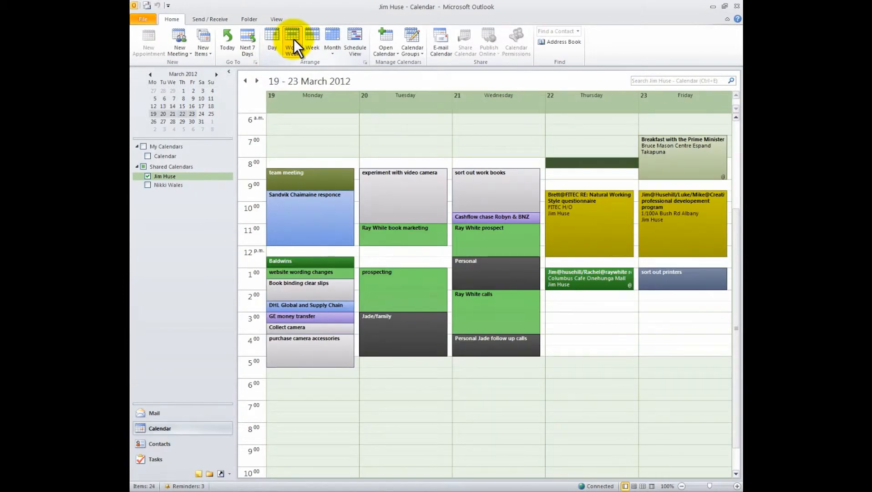
left_click(292, 40)
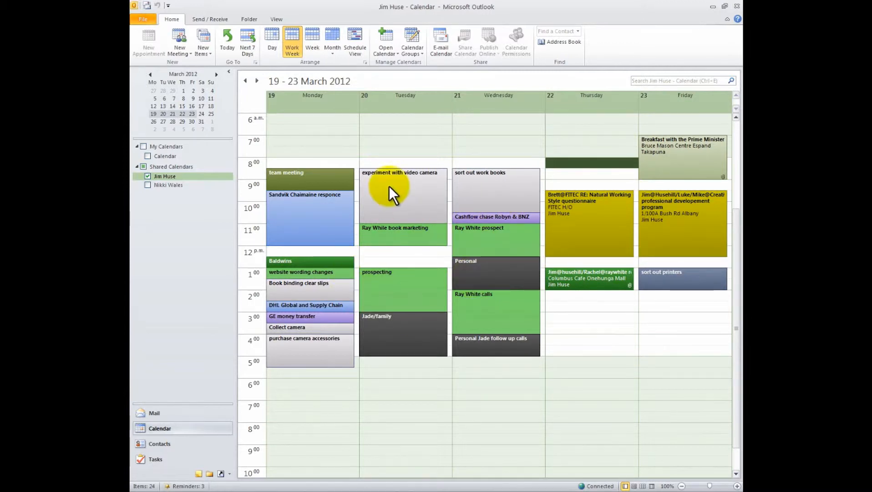
Show the Week view for 19–25 March, then the Month view for March 2012.
left_click(311, 39)
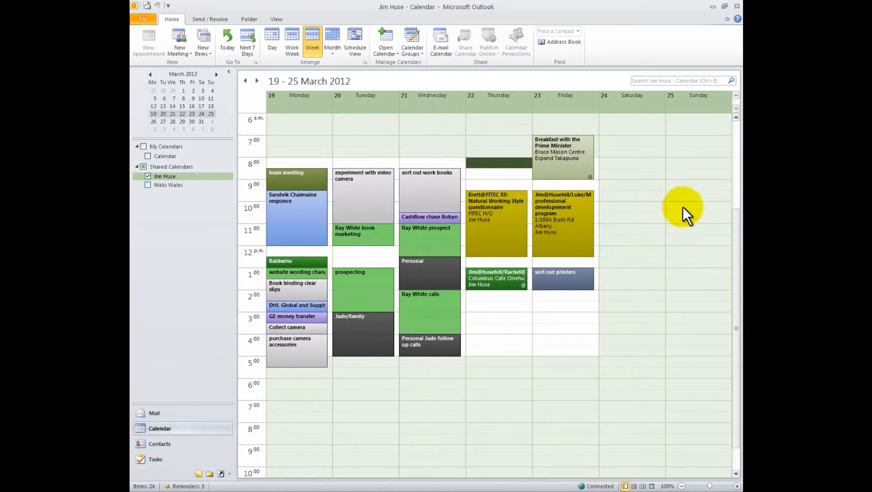
mouse_move(424, 133)
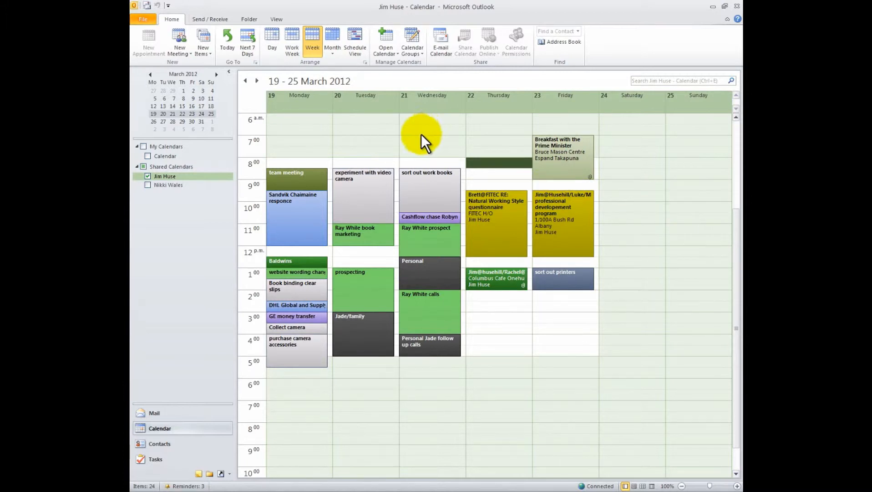
left_click(333, 40)
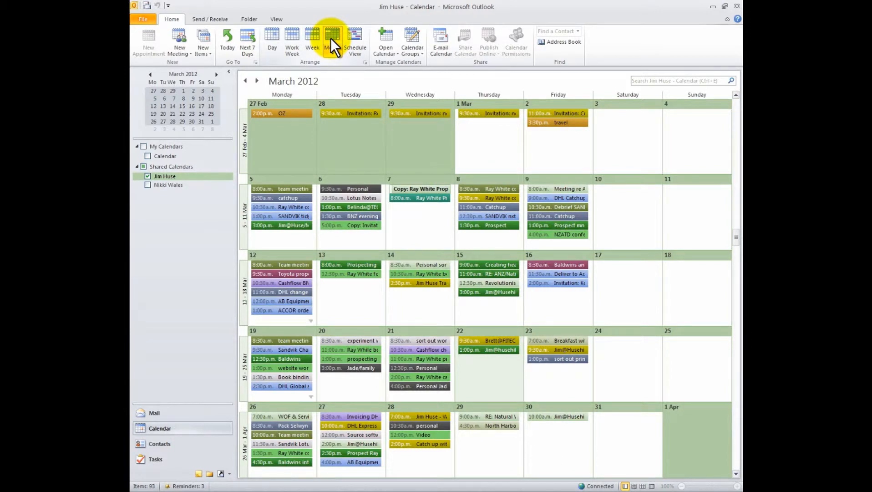
Select 22 March, then extend the displayed range through Tuesday 27 March.
left_click(272, 41)
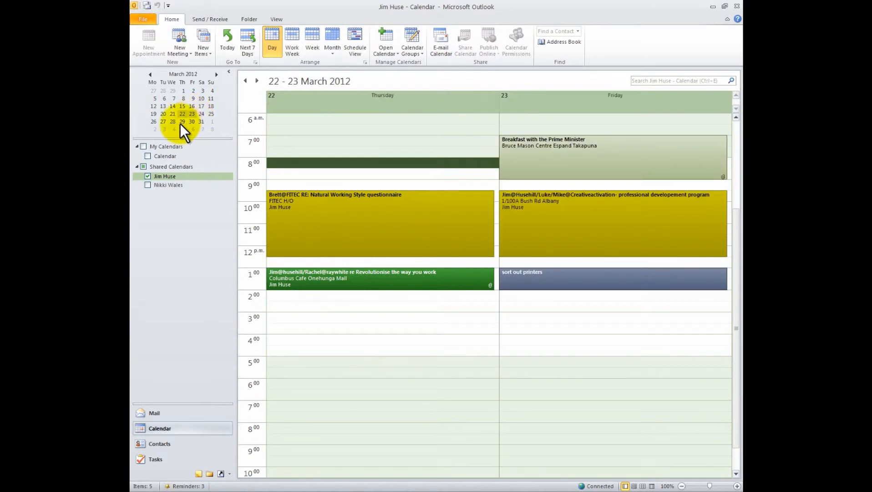
left_click(163, 122)
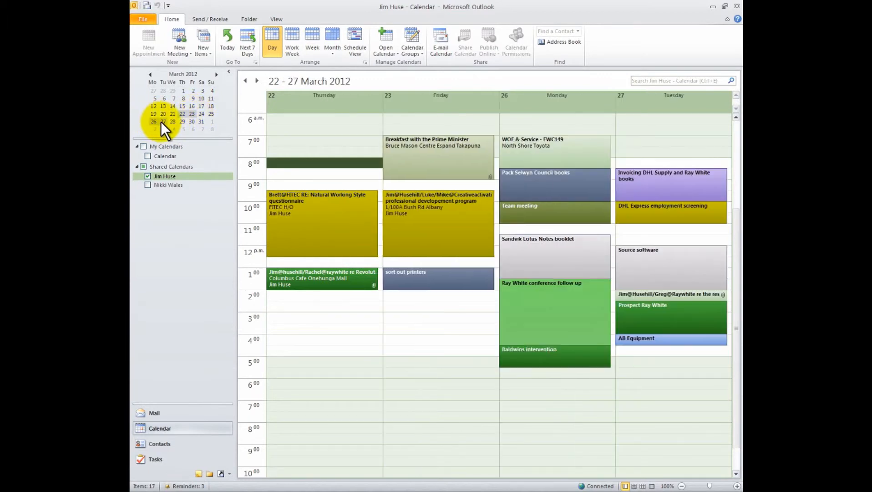